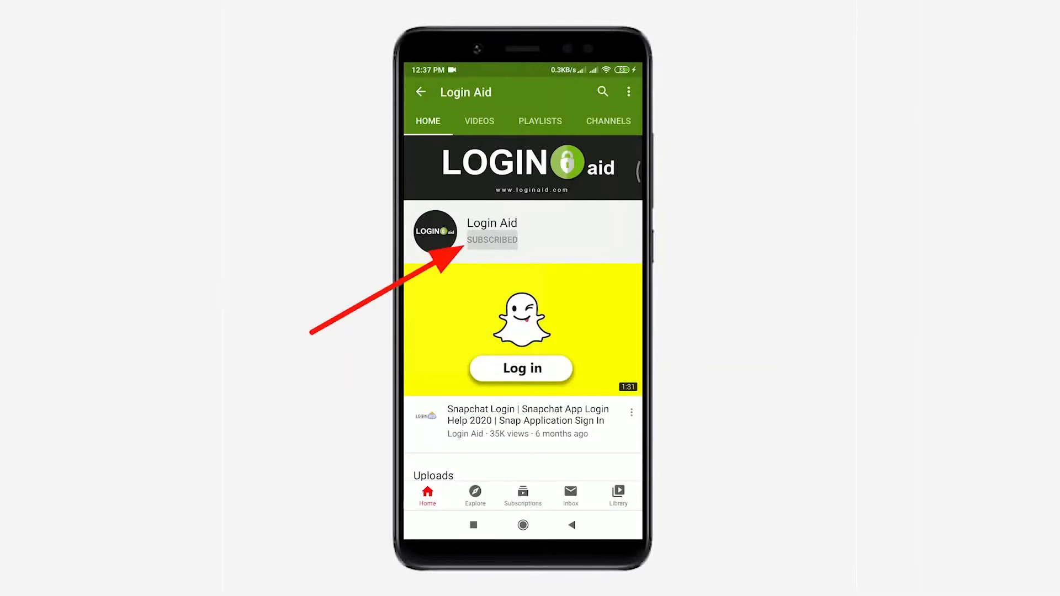
- Subscribe to the Login Aid YouTube channel with Personalised notifications
left_click(521, 239)
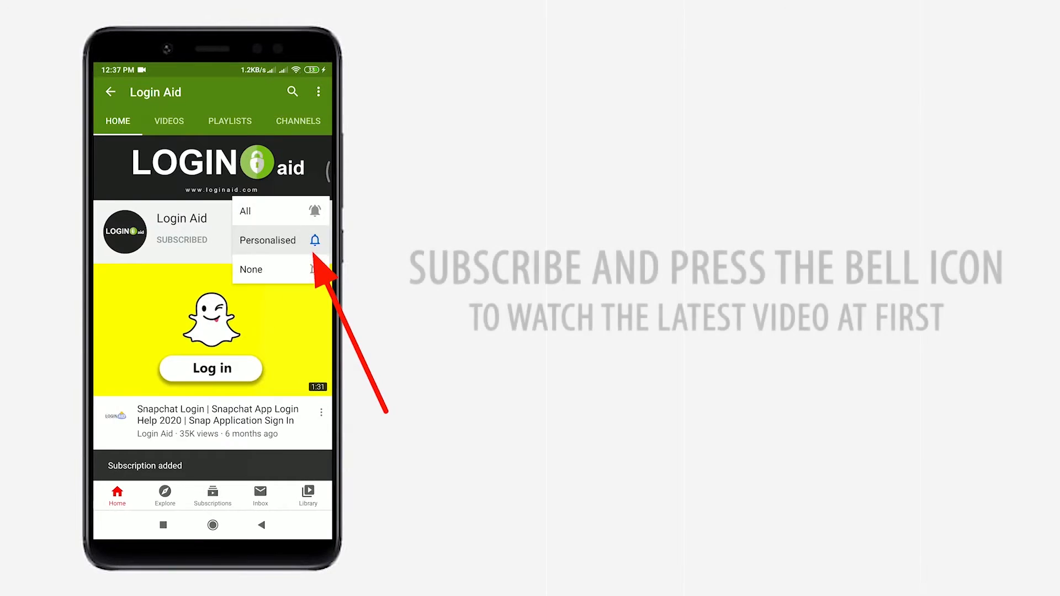
left_click(245, 211)
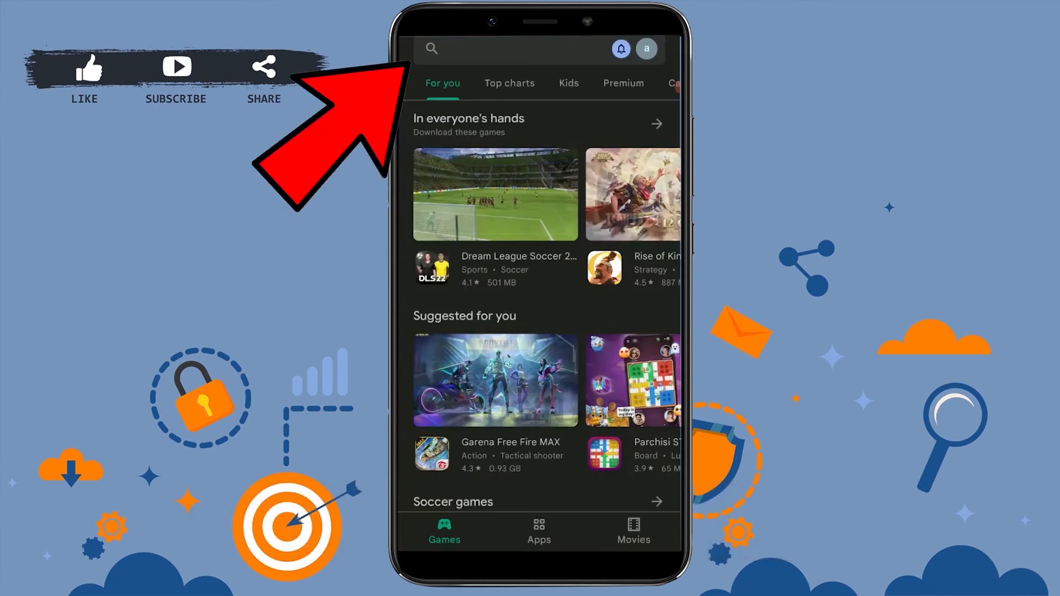
- Search the Play Store for 'hotmail' to find the Microsoft Outlook listing
left_click(514, 49)
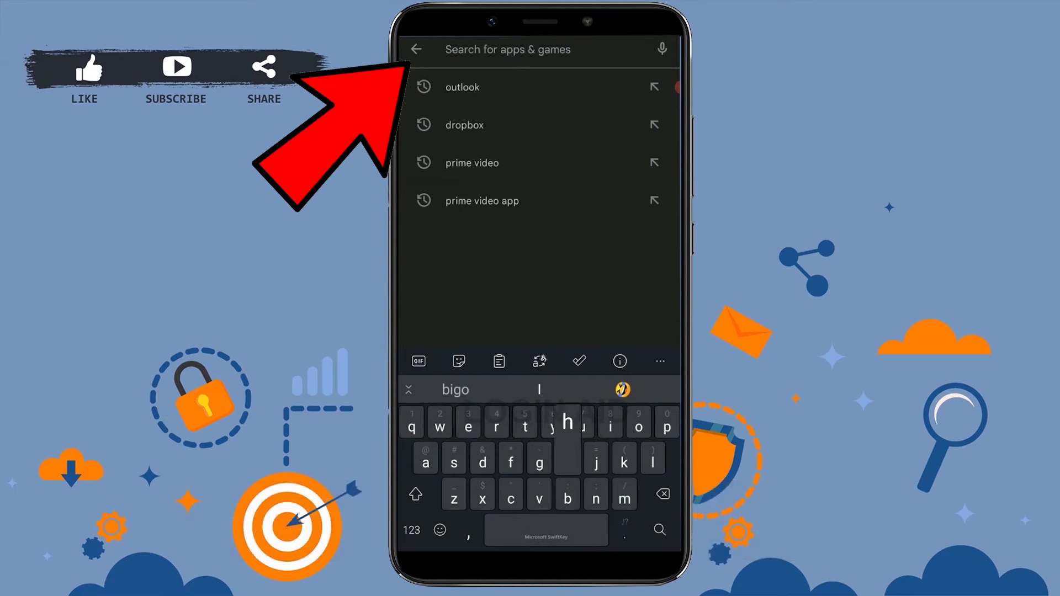
type("hotmail")
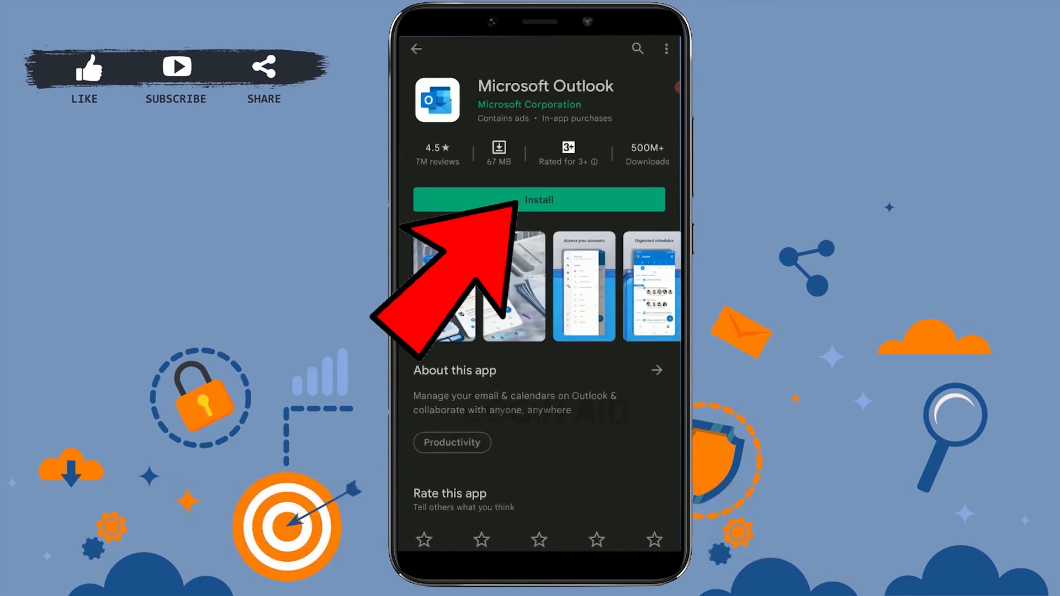
- Install Microsoft Outlook from its Play Store listing
left_click(539, 199)
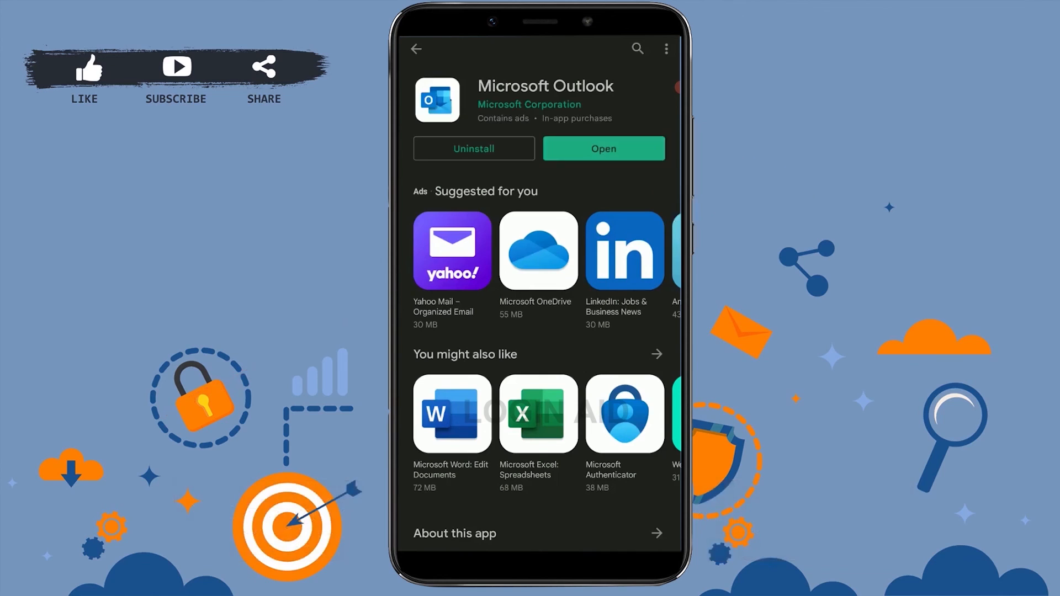
- Launch the newly installed Outlook app and swipe through its welcome screens
left_click(602, 148)
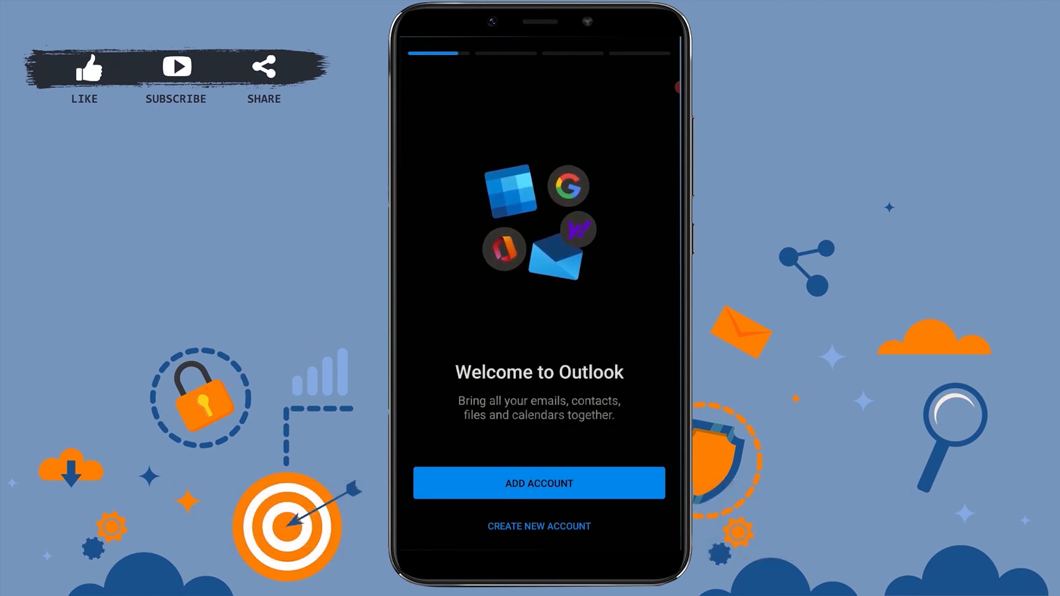
scroll("left", 3)
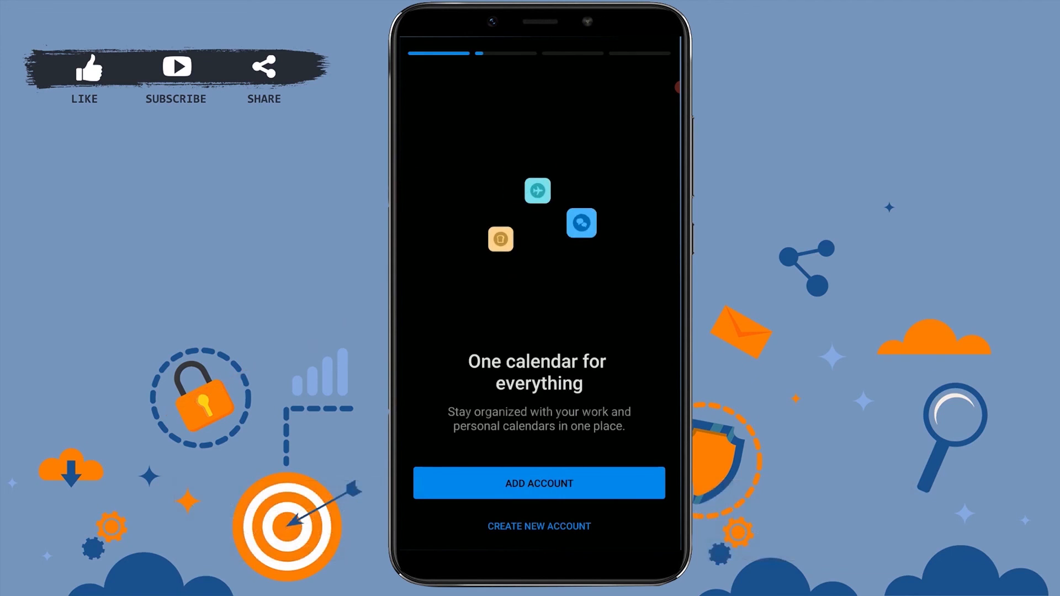